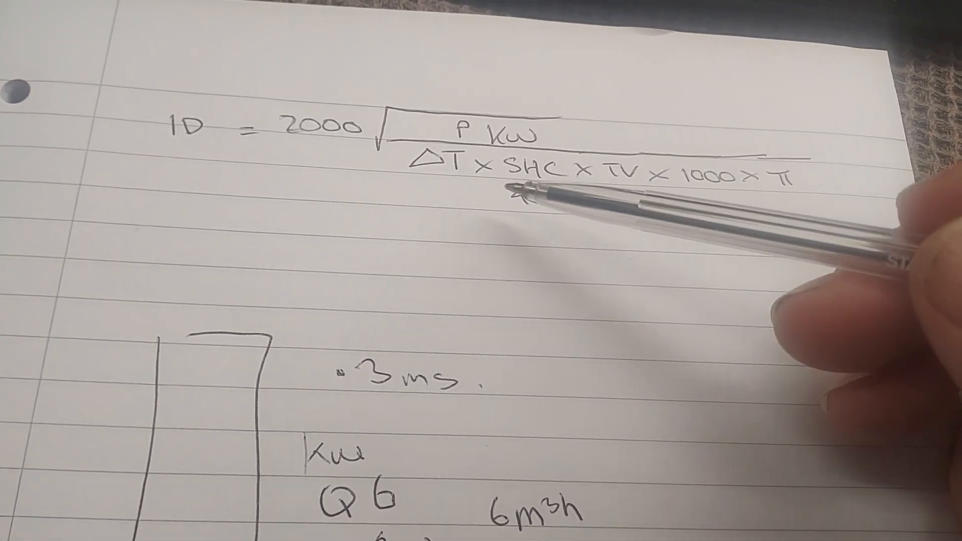
pyautogui.write('4.2')
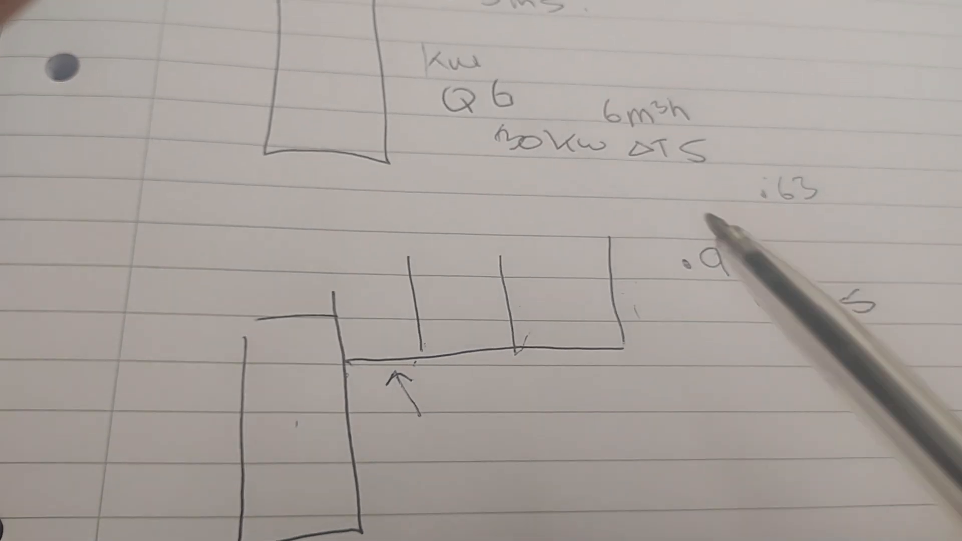
pyautogui.write('5ms')
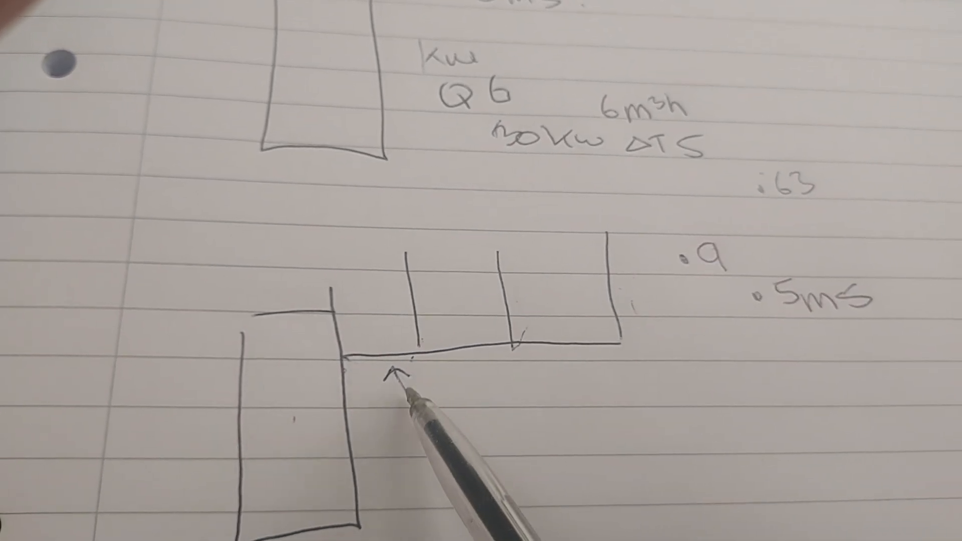